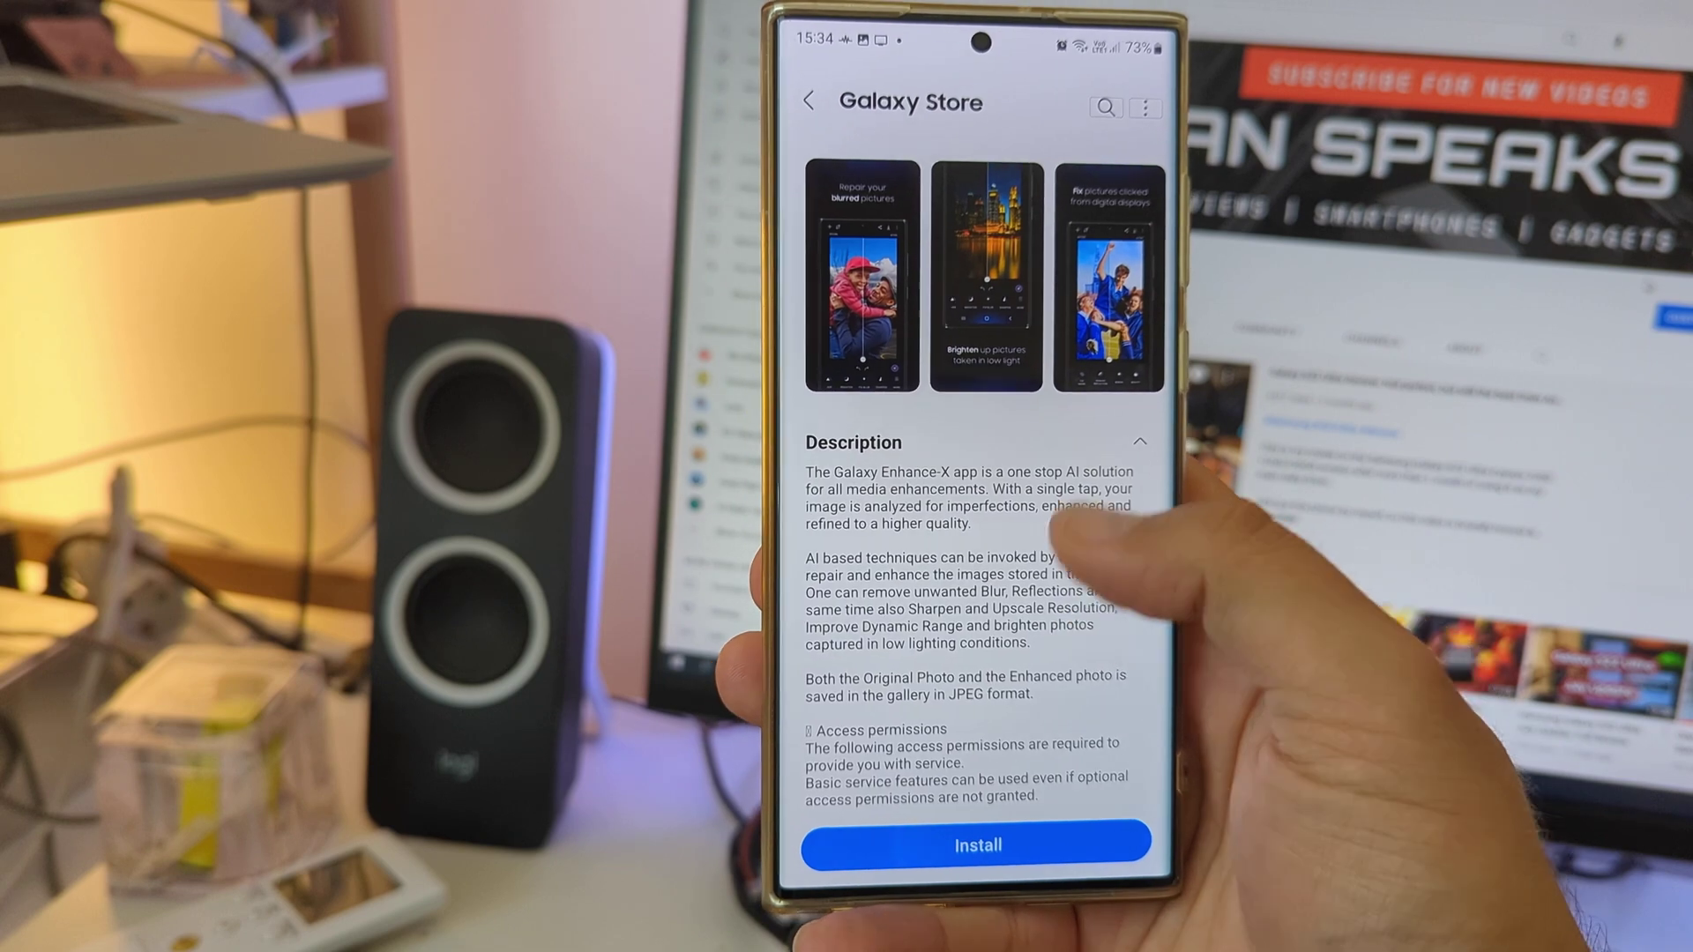
- Install Galaxy Enhance-X from its Galaxy Store listing
scroll(down, 3)
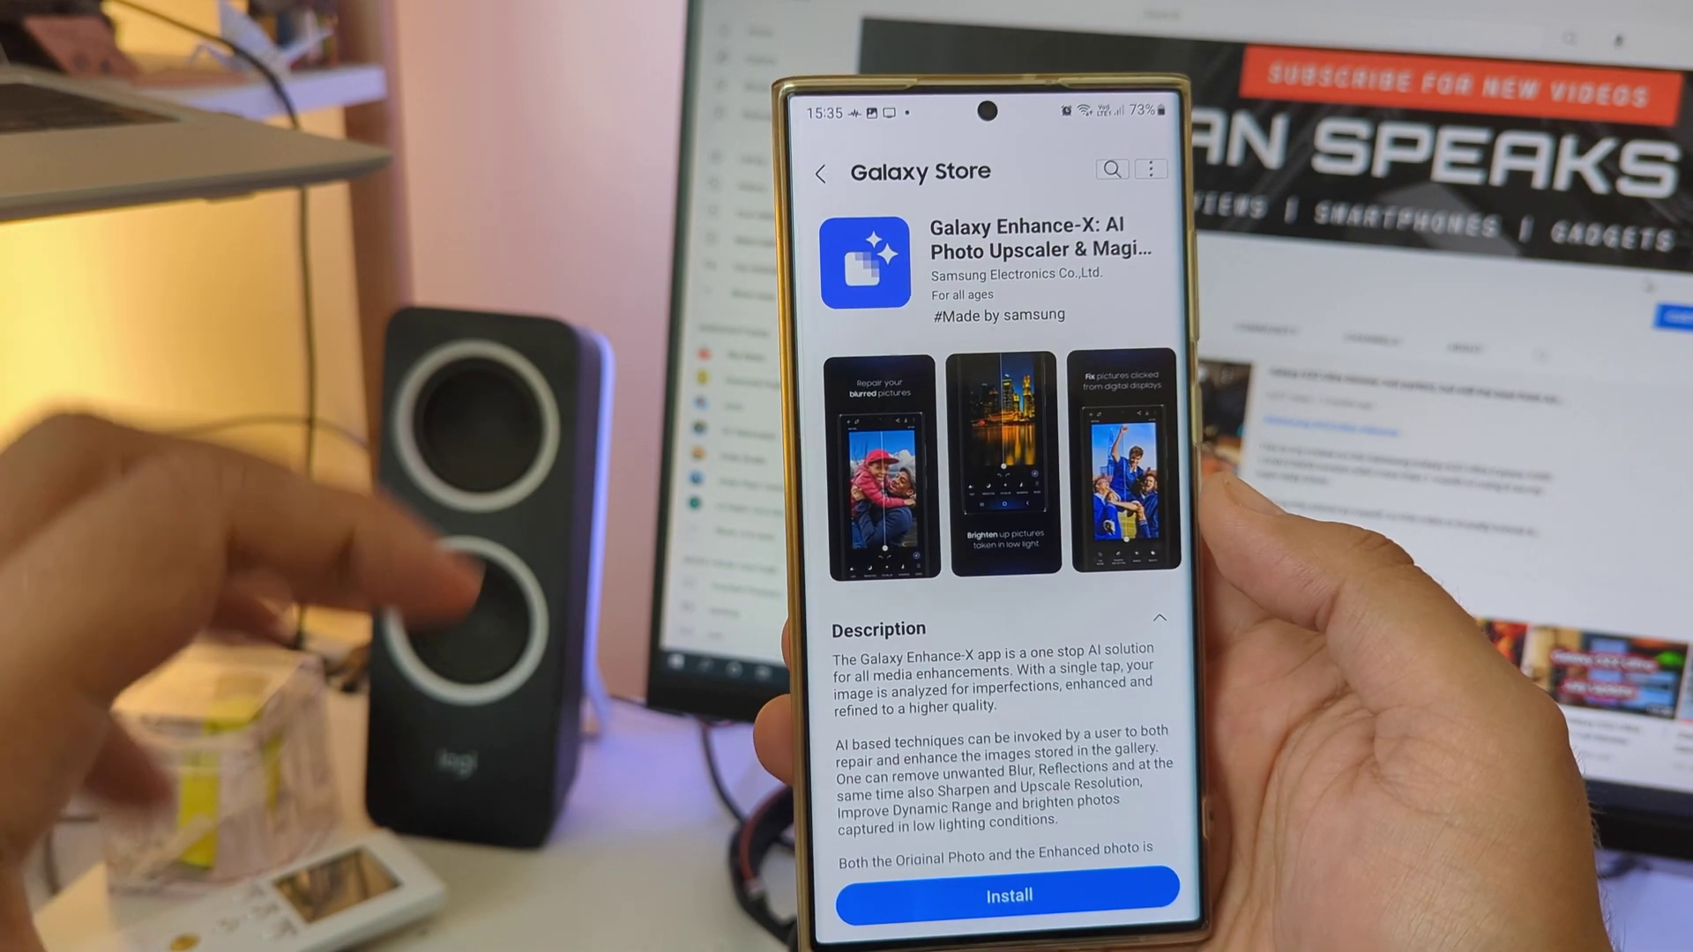
scroll(down, 3)
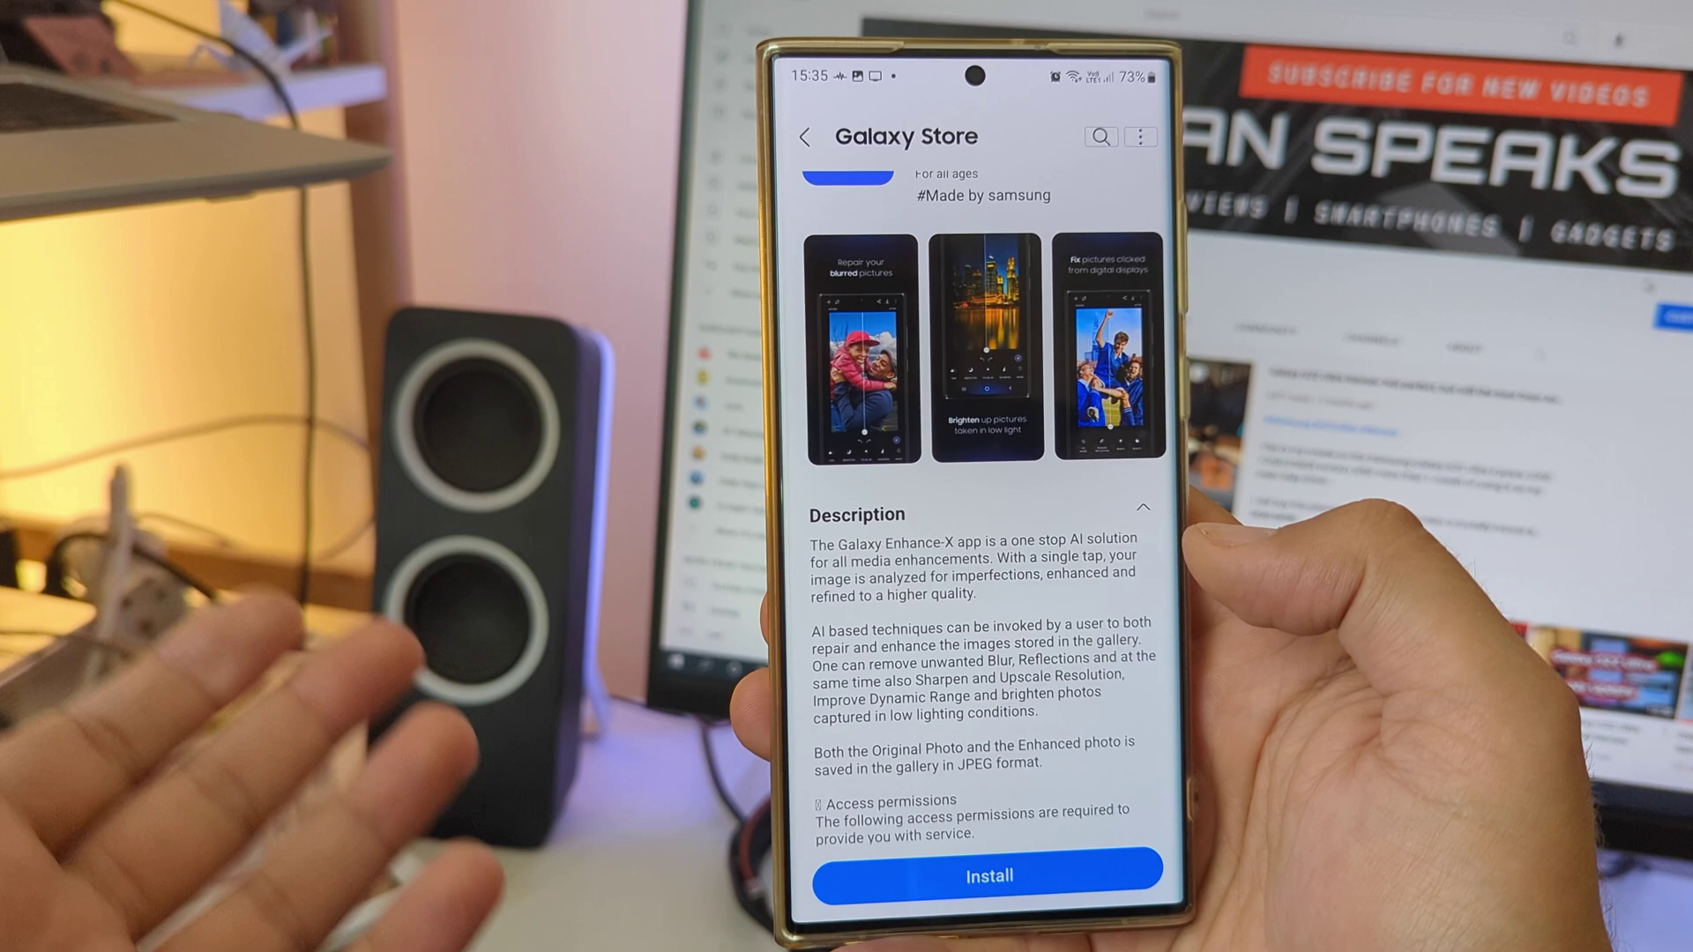
scroll(down, 3)
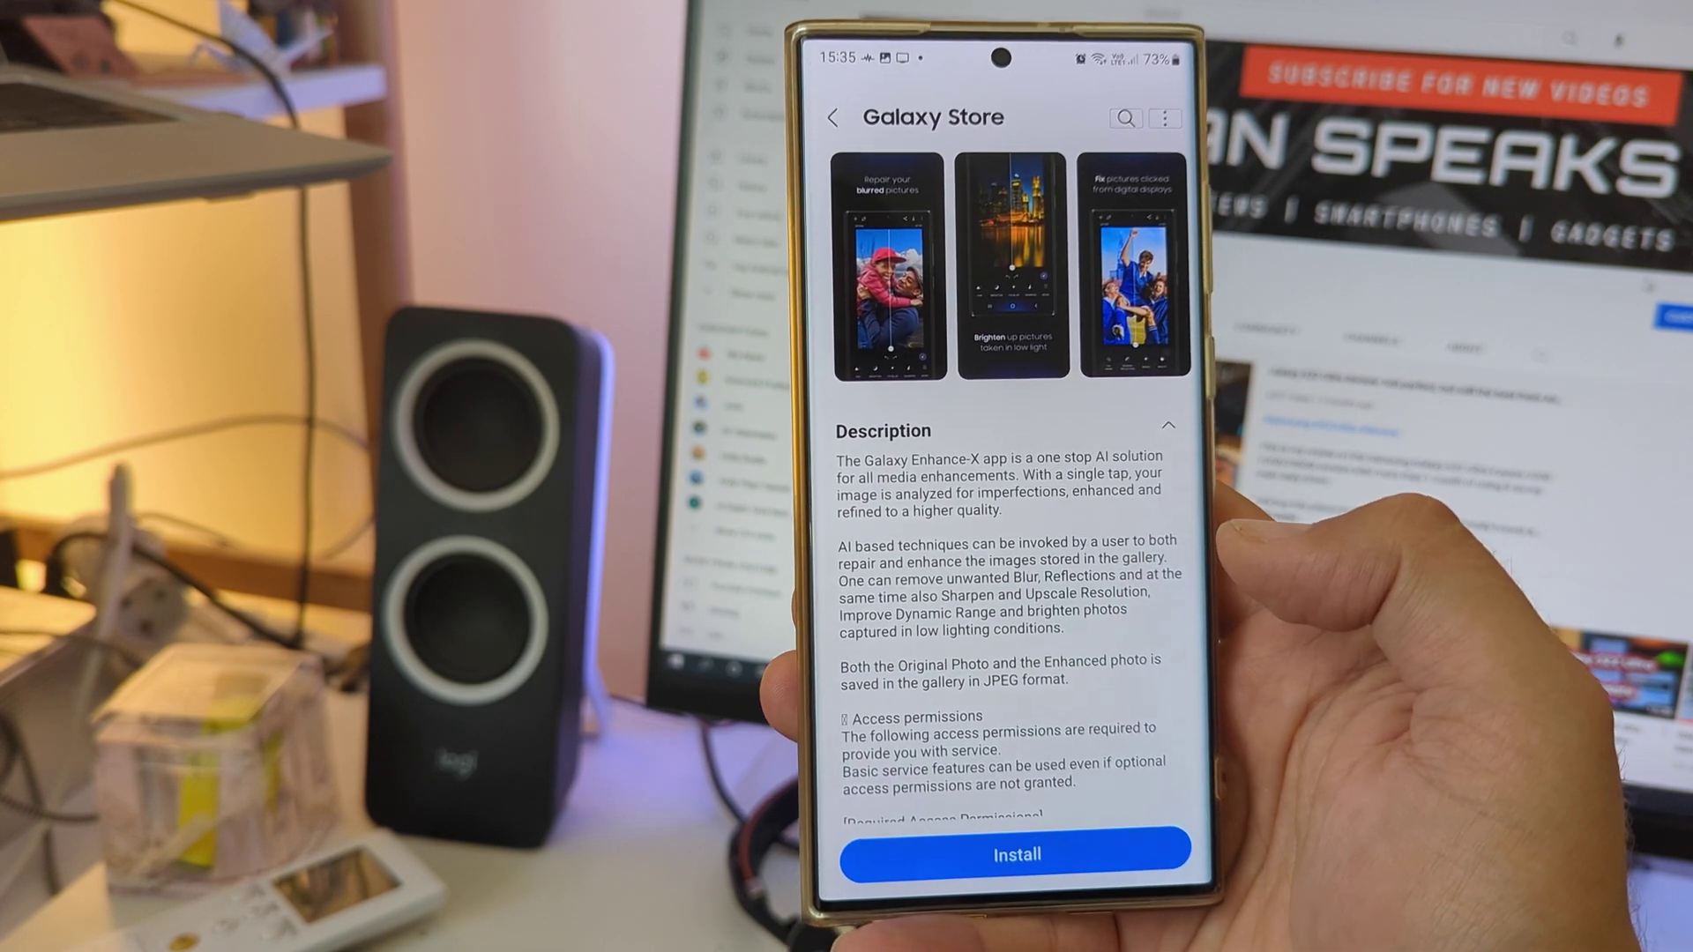
click(1021, 854)
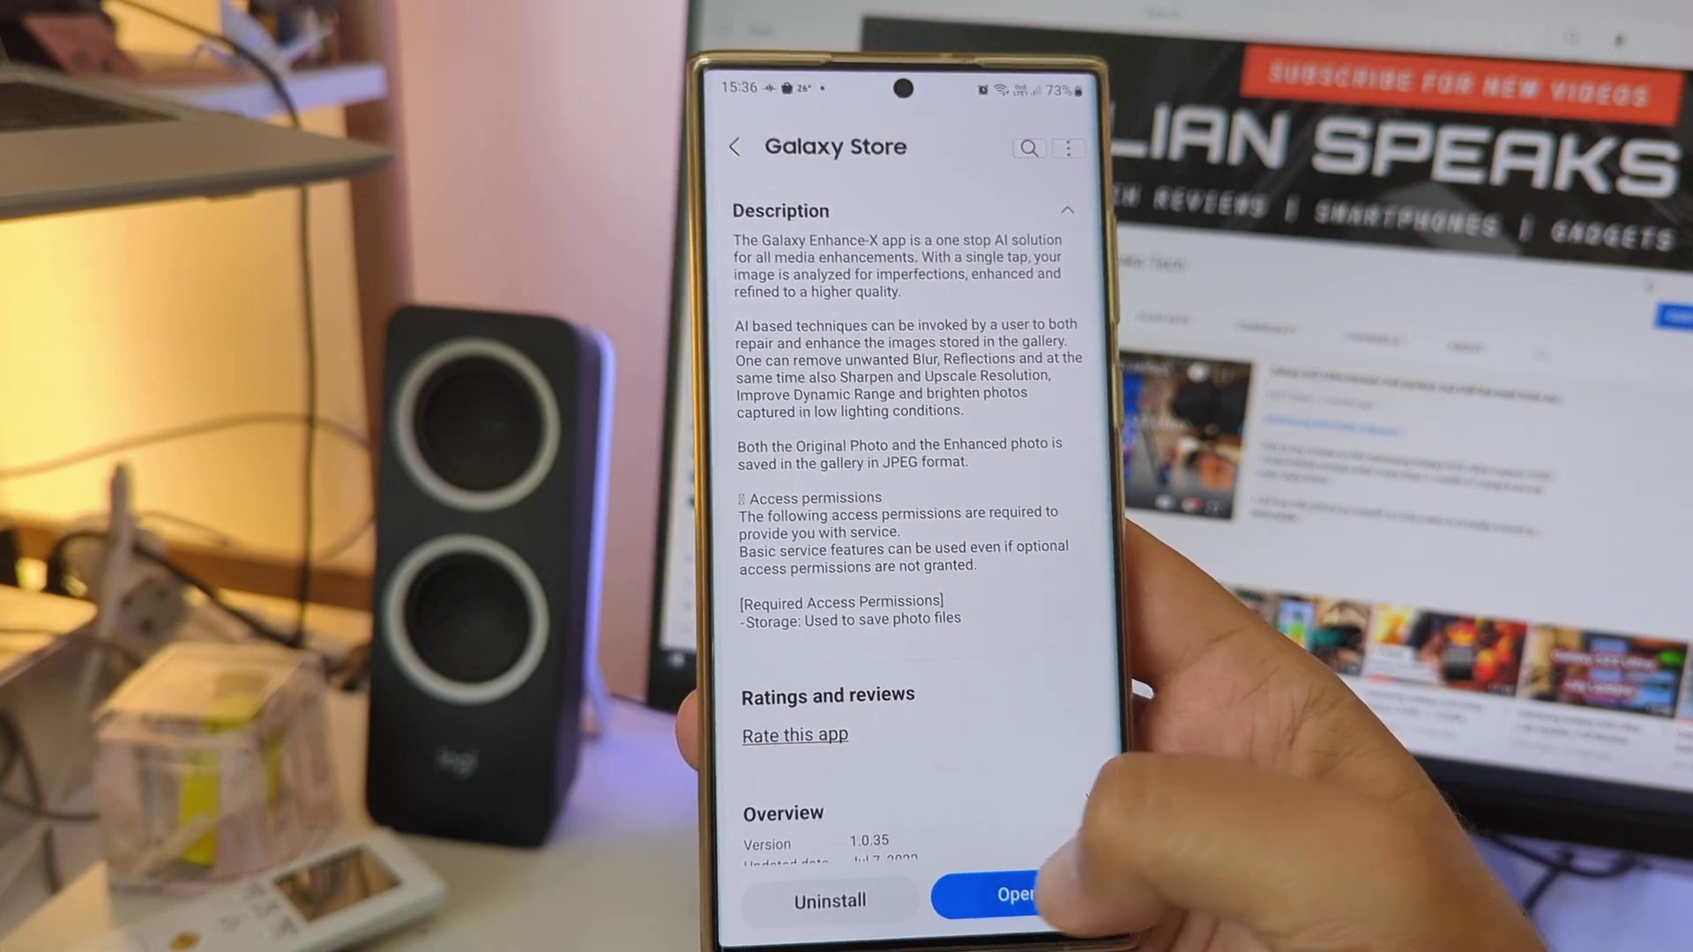
- Launch Galaxy Enhance-X and load the sunset harbour photo into the editor
click(1021, 896)
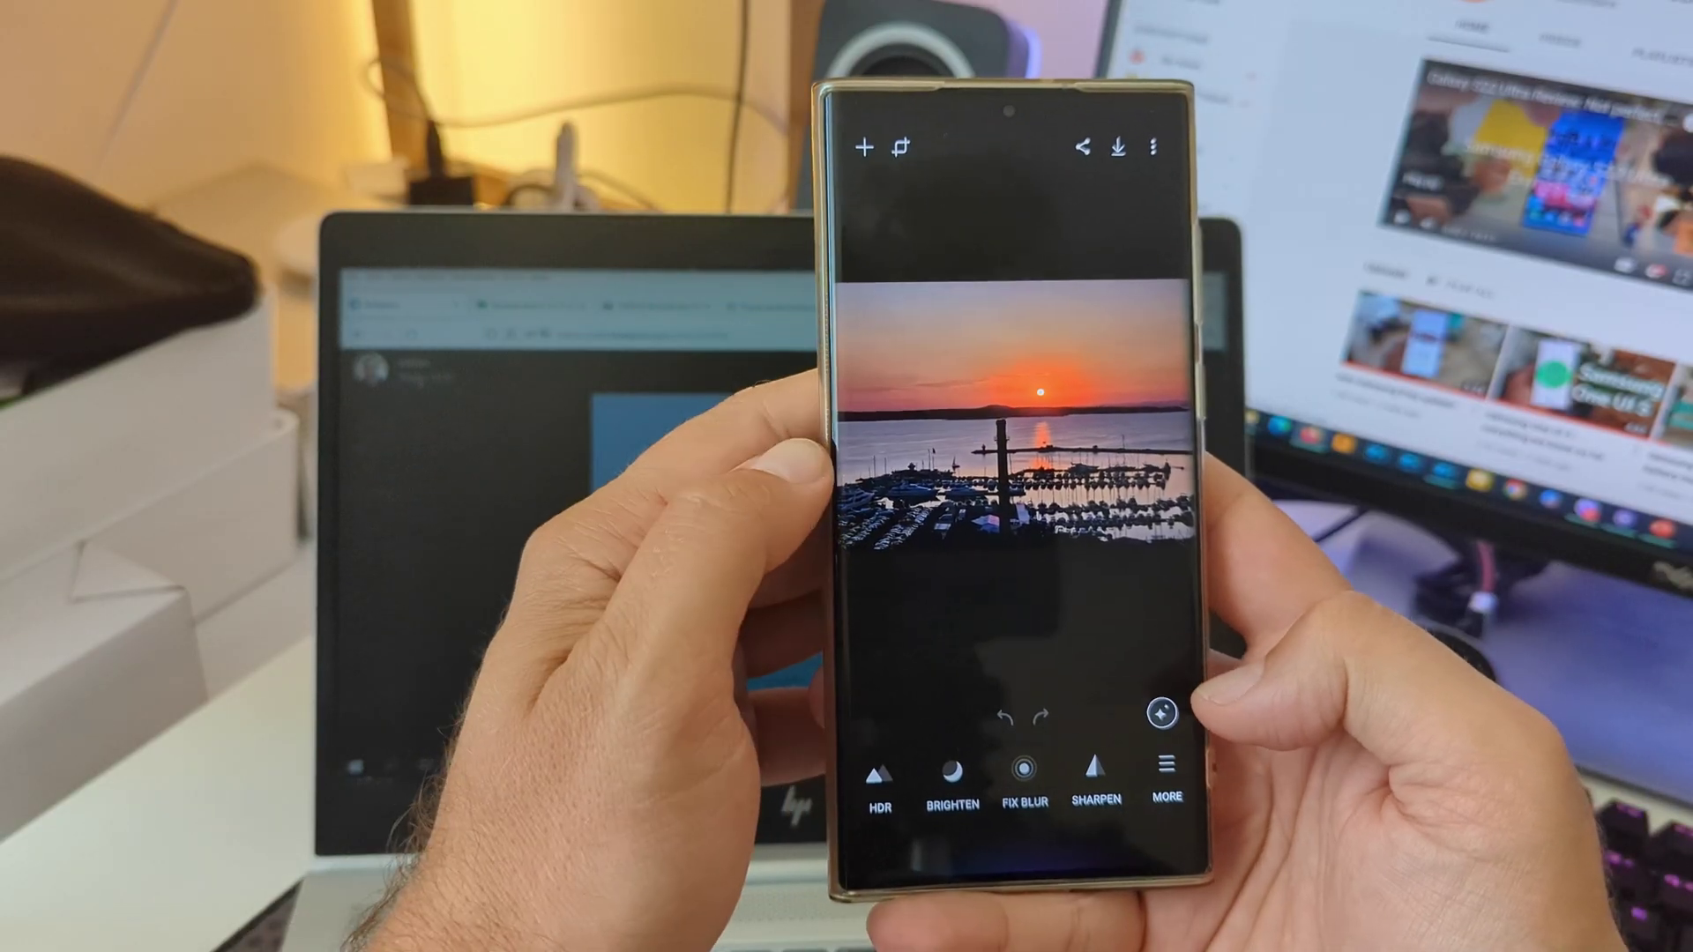
- Apply the Fix moiré enhancement to the sunset harbour photo and keep it
click(1154, 732)
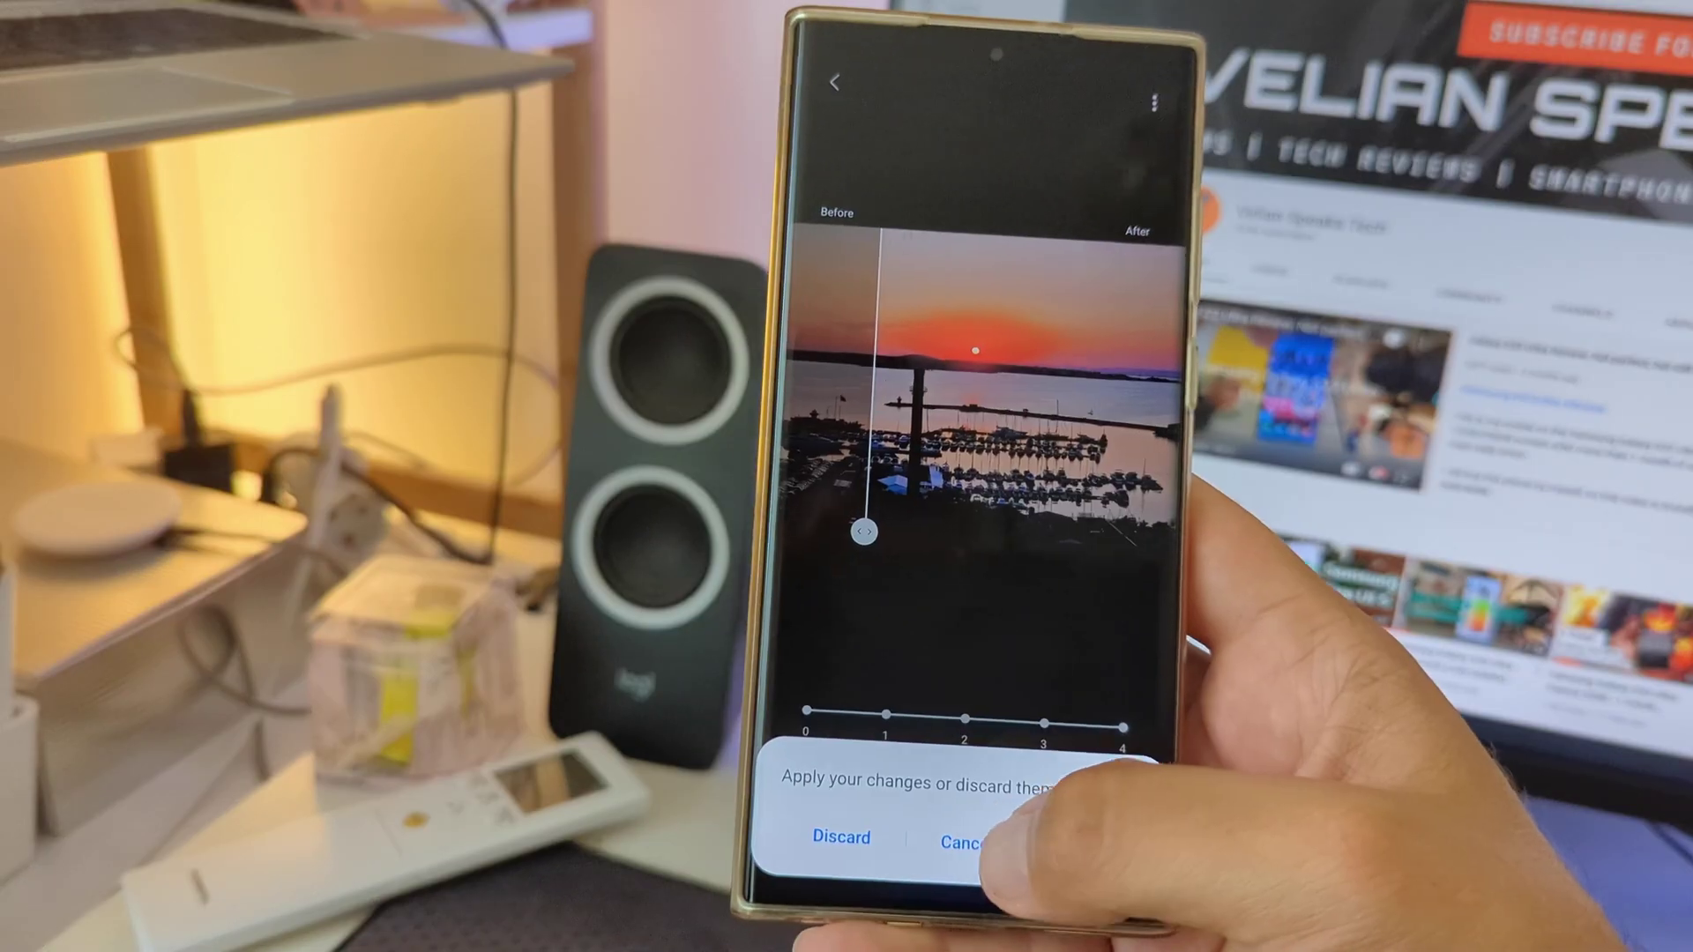
click(981, 838)
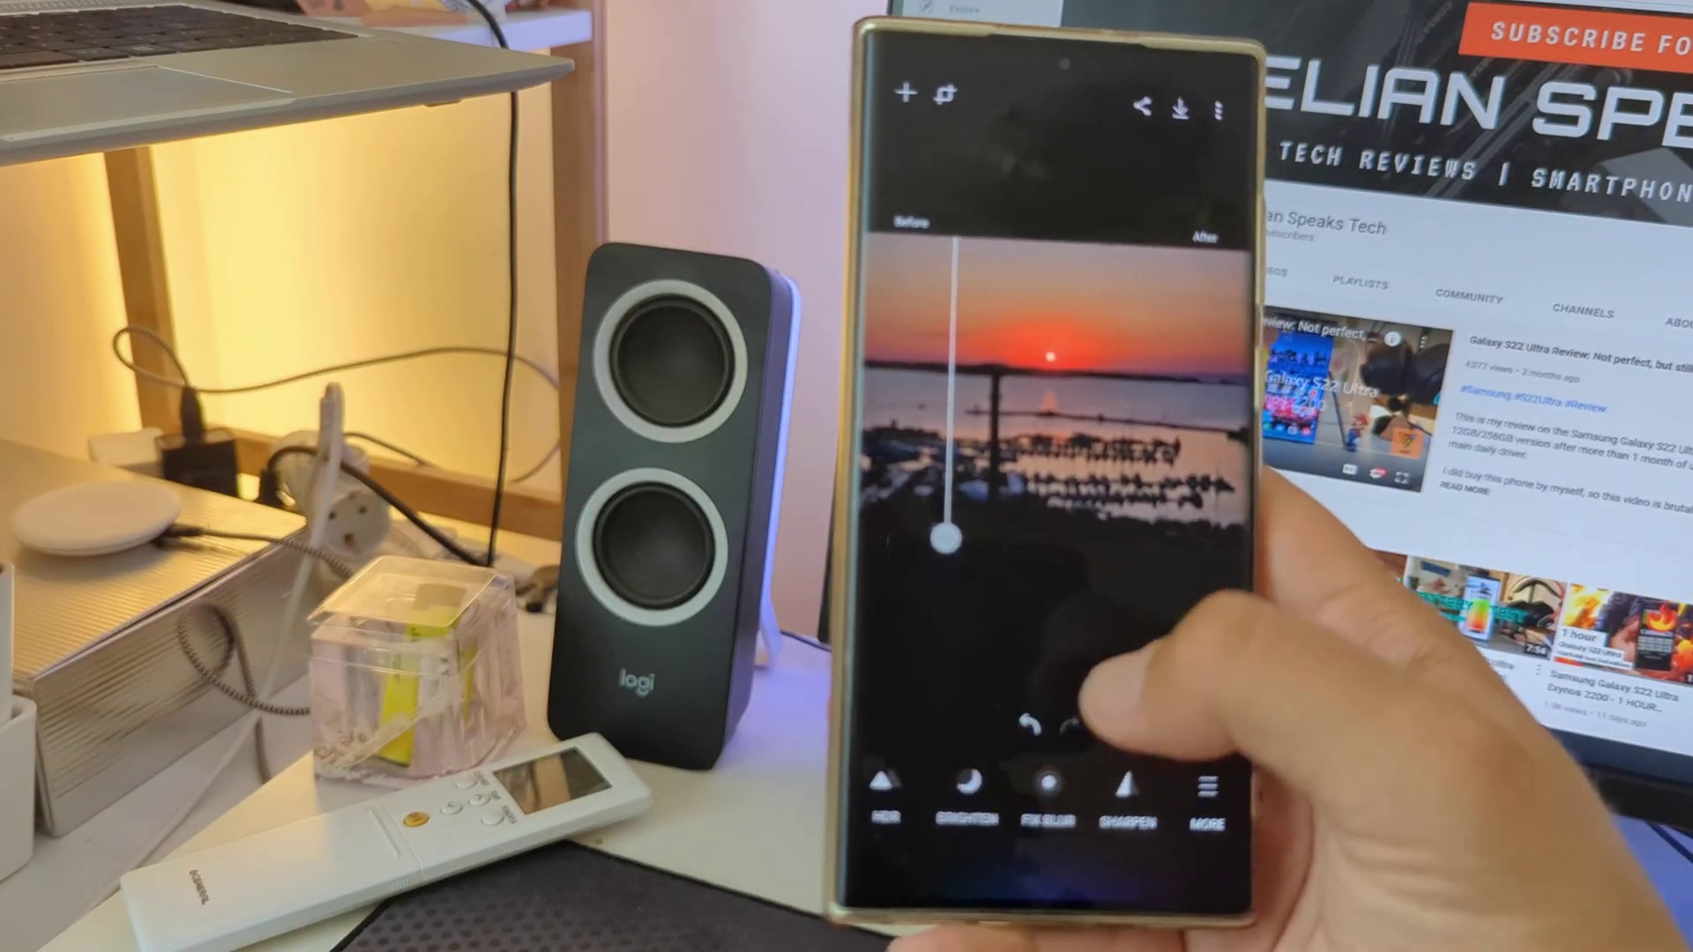